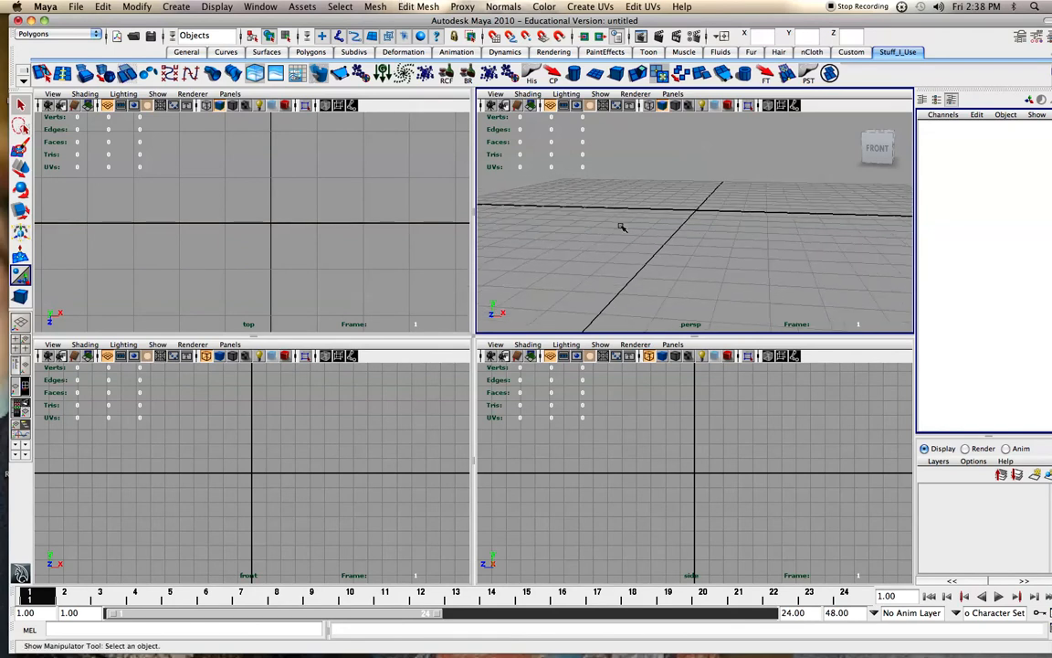
Place a tall polygon cylinder at the scene origin as the staircase column.
{"action": "left_click_drag", "start_coordinate": [630, 228], "coordinate": [605, 243]}
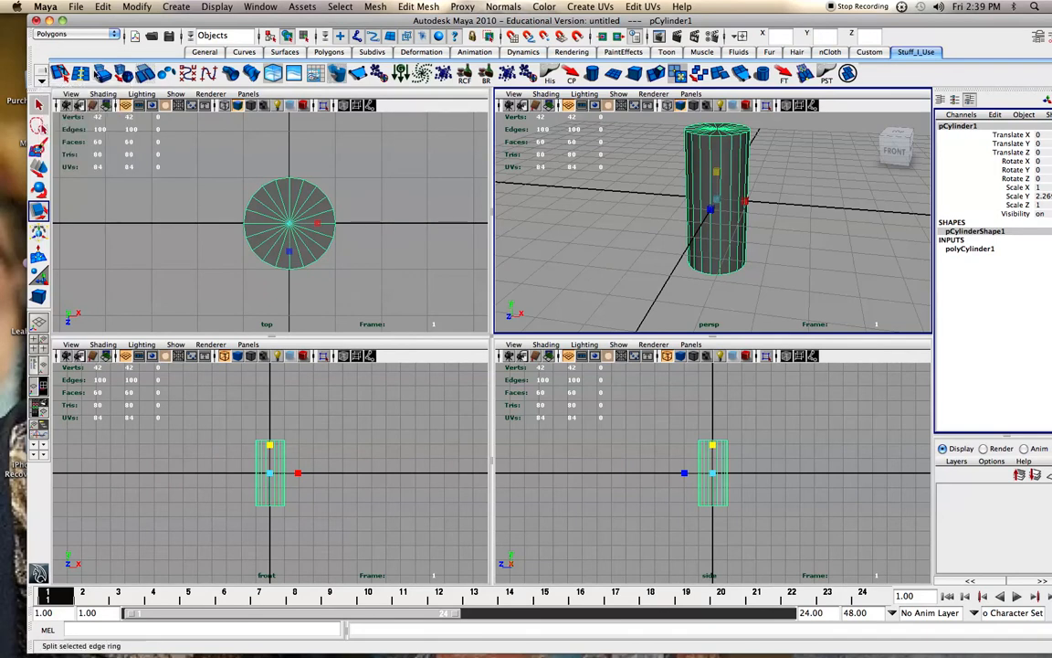
Browse the Select menu before adding a polygon cube inside the cylinder.
{"action": "left_click", "coordinate": [340, 6]}
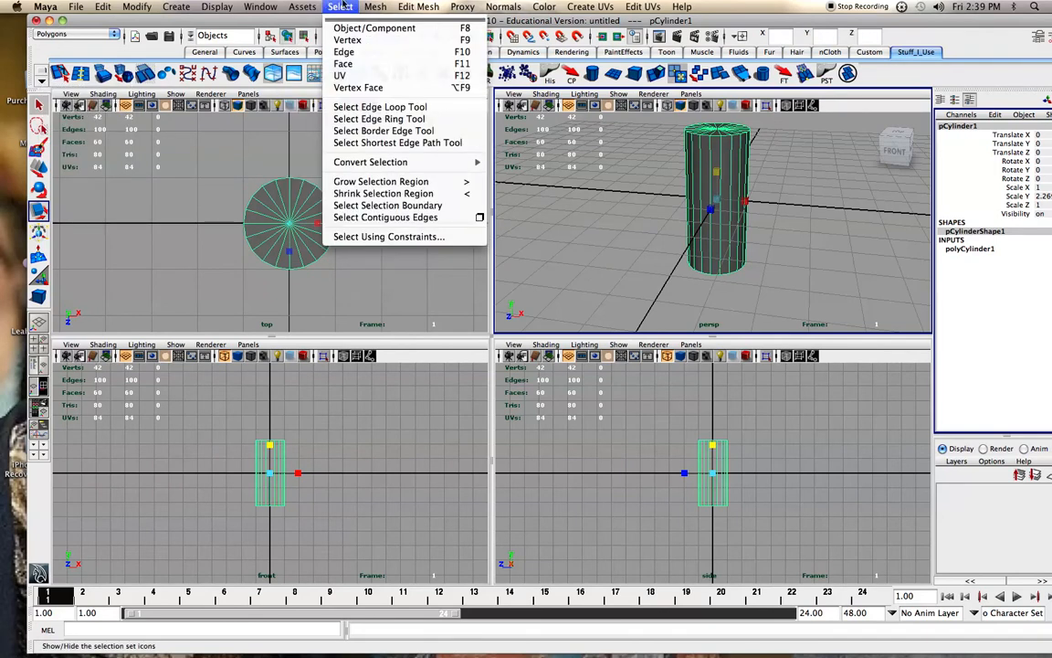
{"action": "mouse_move", "coordinate": [358, 86]}
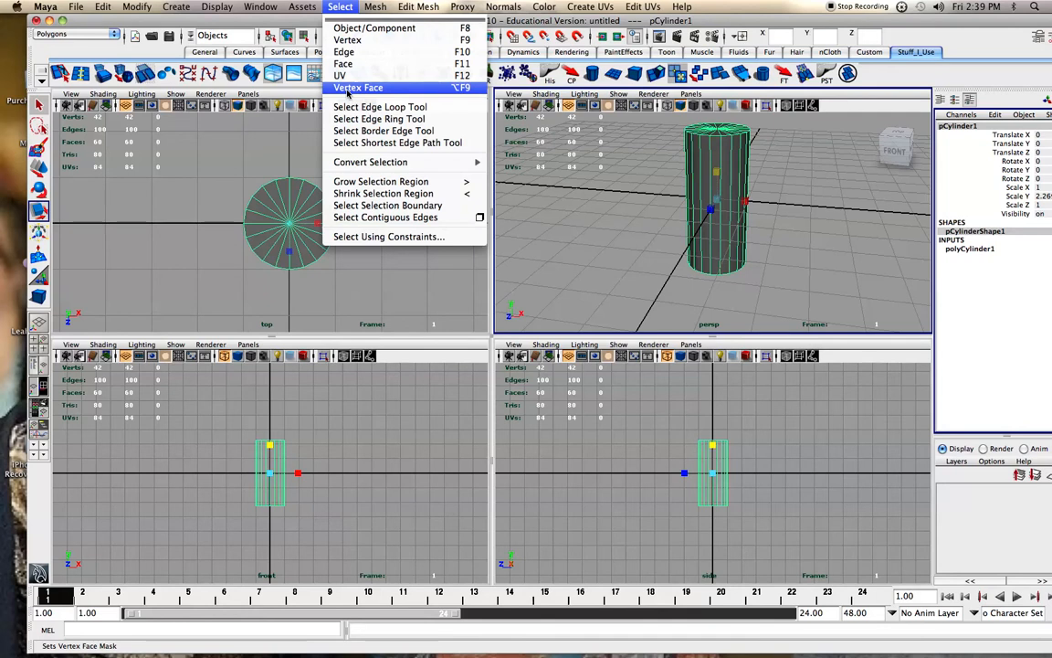
{"action": "mouse_move", "coordinate": [358, 86]}
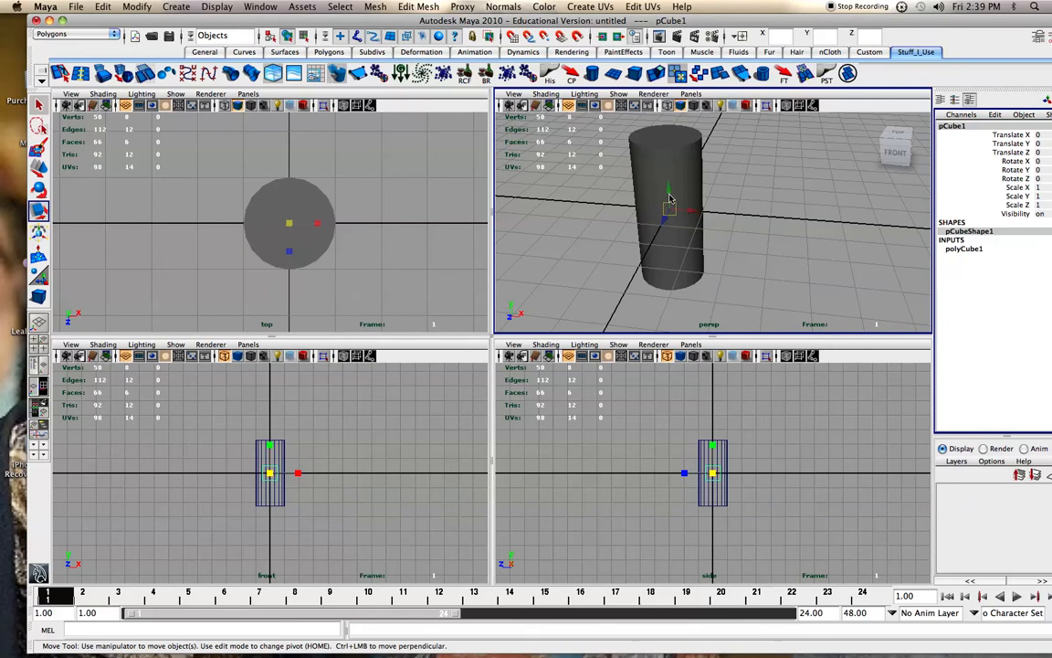
Move the cube out from the cylinder, scale it into a thin step, and slide it beside the column.
{"action": "left_click_drag", "start_coordinate": [667, 210], "coordinate": [731, 215]}
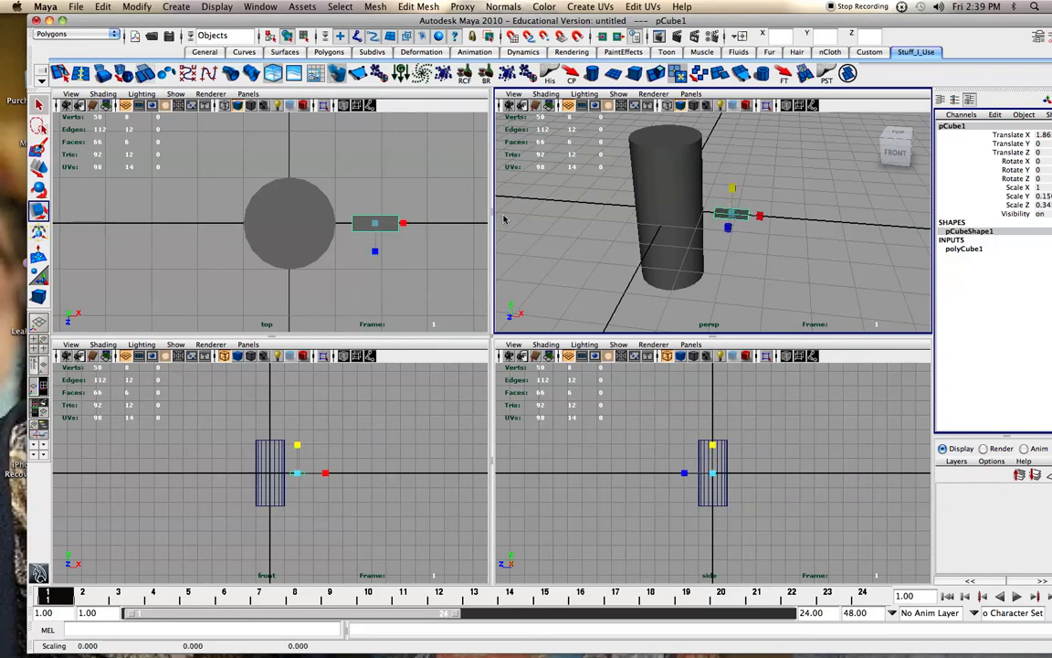
{"action": "left_click_drag", "start_coordinate": [375, 224], "coordinate": [374, 265]}
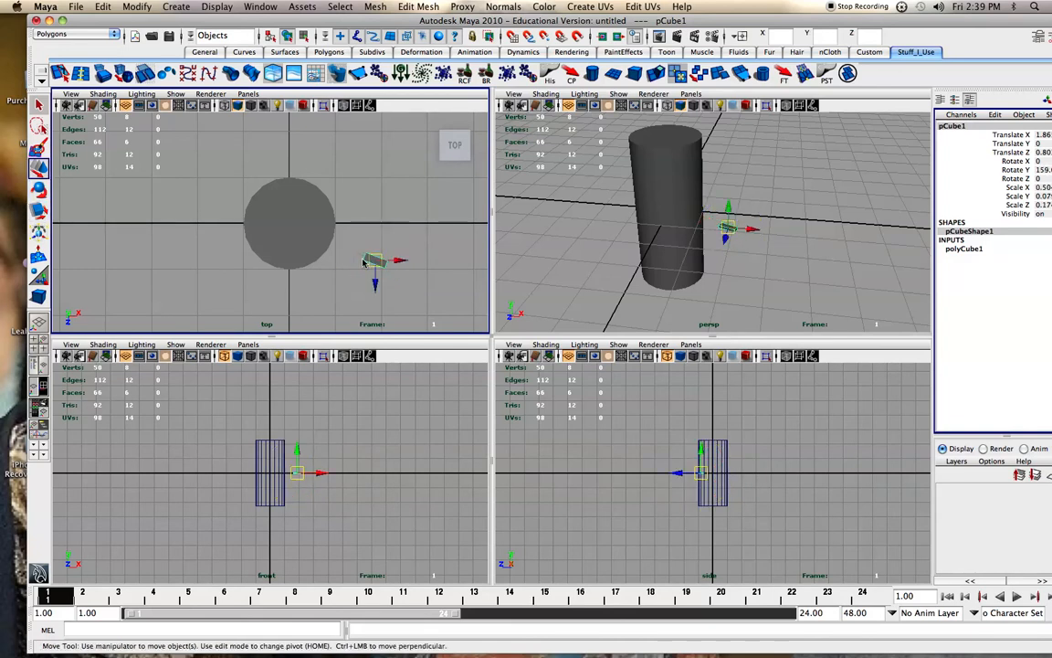
{"action": "left_click_drag", "start_coordinate": [375, 261], "coordinate": [347, 251]}
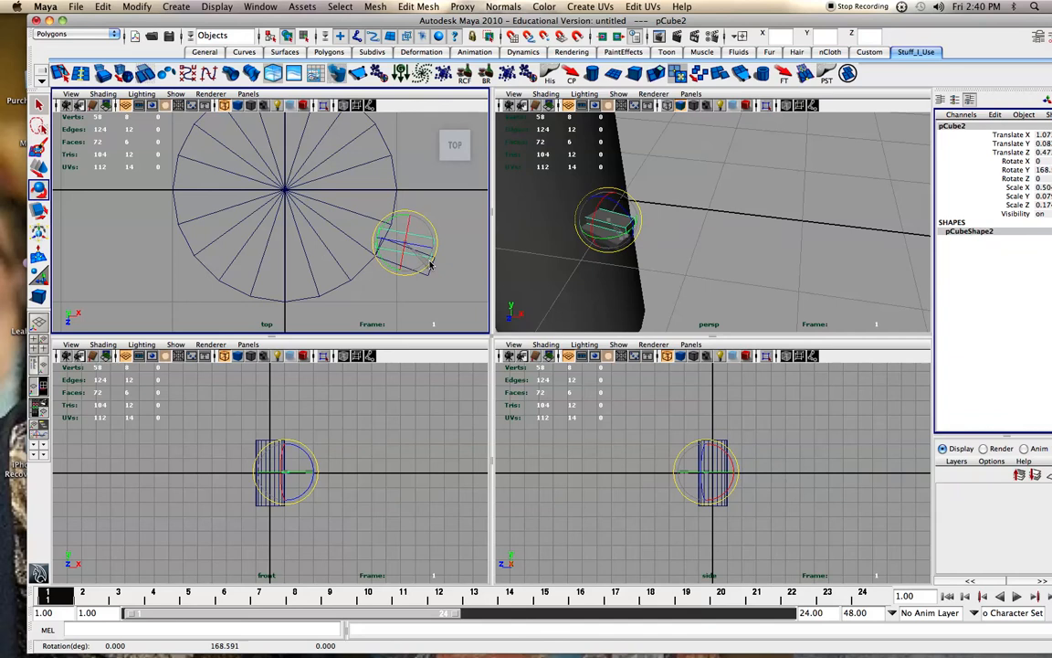
Turn the duplicated step further around the column and nudge it into position.
{"action": "left_click_drag", "start_coordinate": [406, 252], "coordinate": [411, 245]}
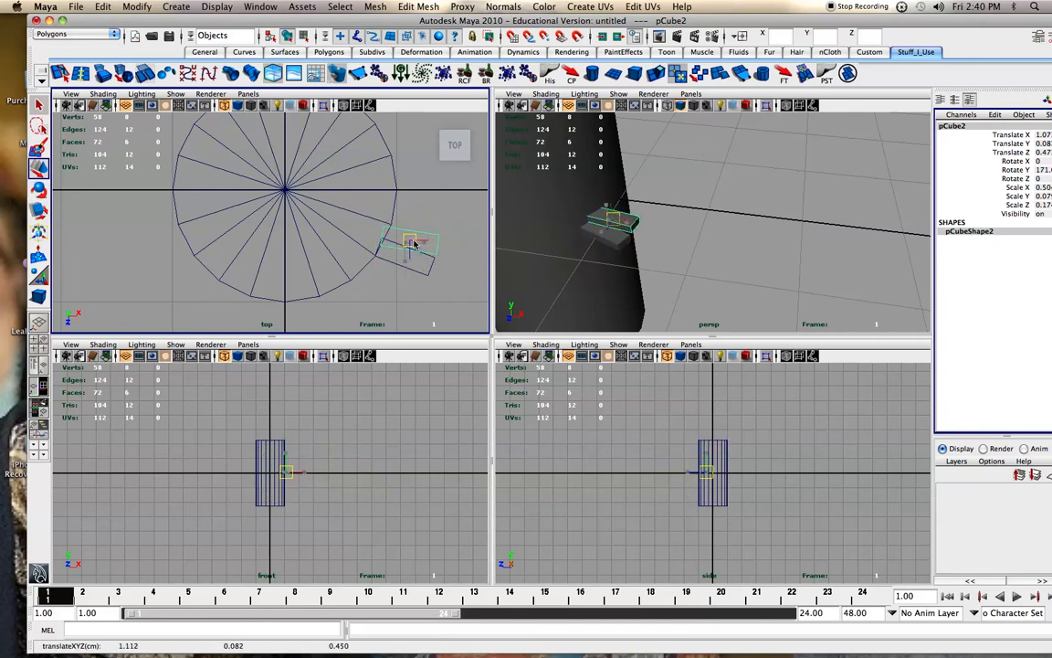
{"action": "left_click_drag", "start_coordinate": [409, 248], "coordinate": [413, 247]}
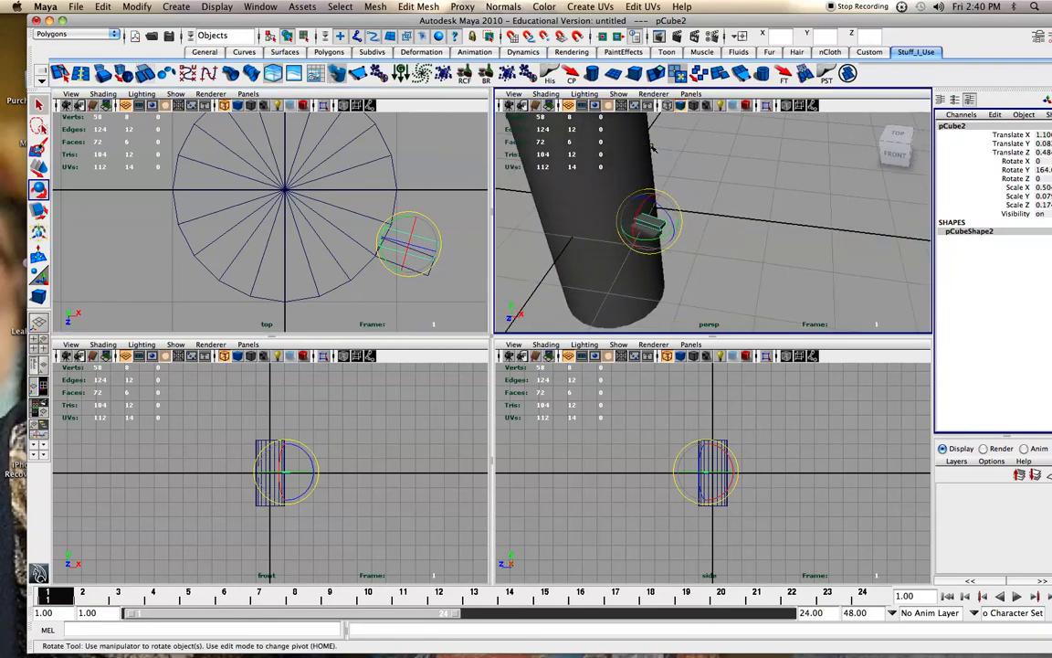
{"action": "mouse_move", "coordinate": [658, 164]}
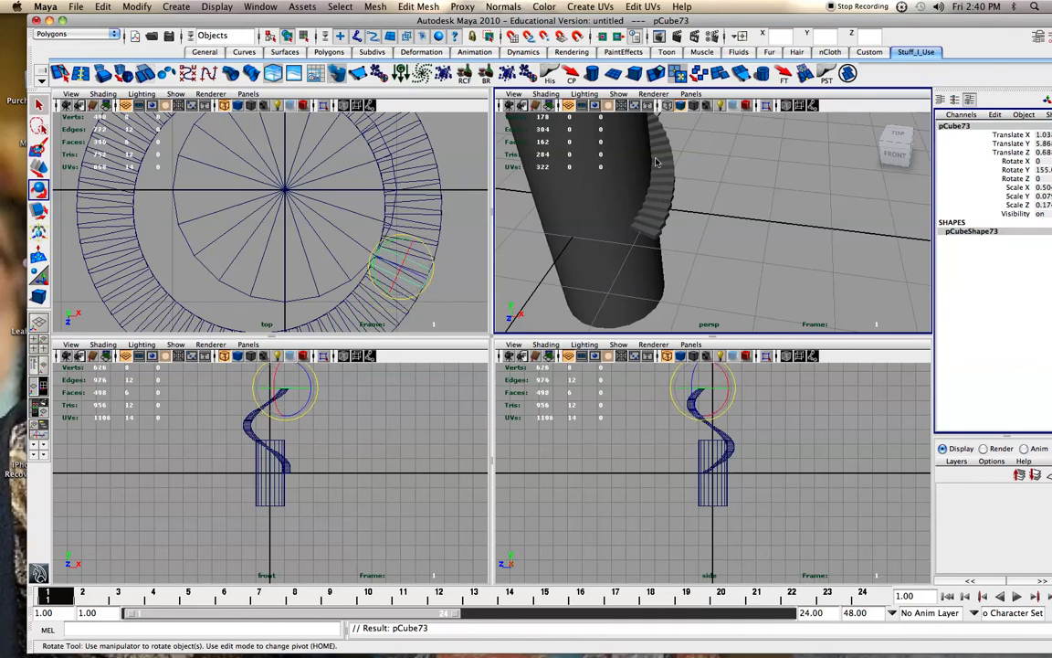
Orbit the view to inspect the spiral of duplicated steps.
{"action": "left_click_drag", "start_coordinate": [639, 183], "coordinate": [709, 192]}
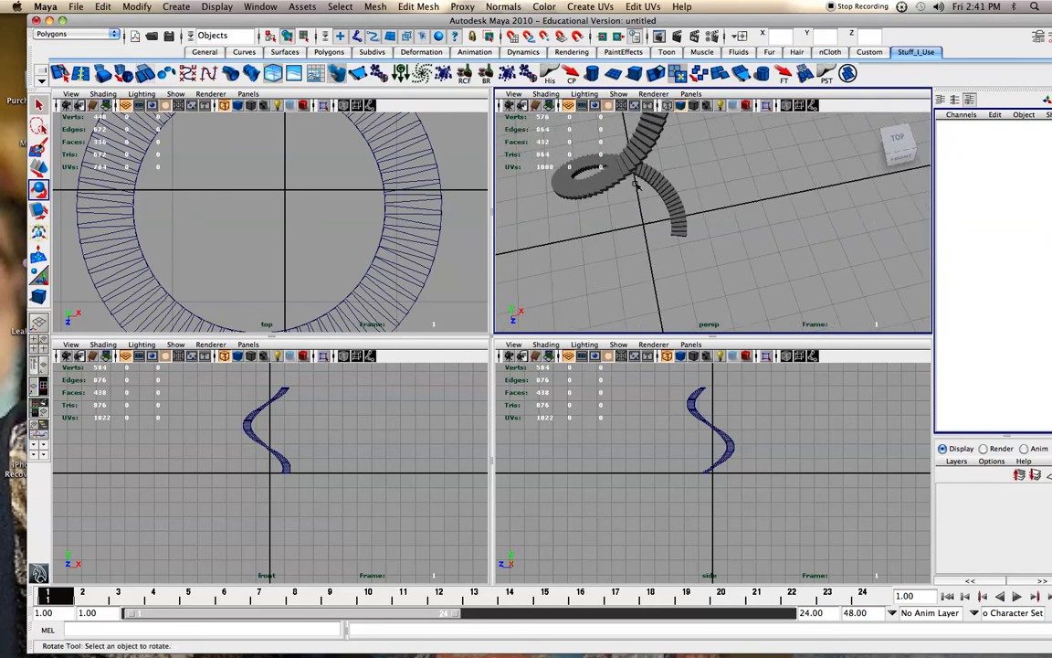
Orbit around the spiral steps to view them from another side.
{"action": "left_click_drag", "start_coordinate": [640, 182], "coordinate": [671, 219]}
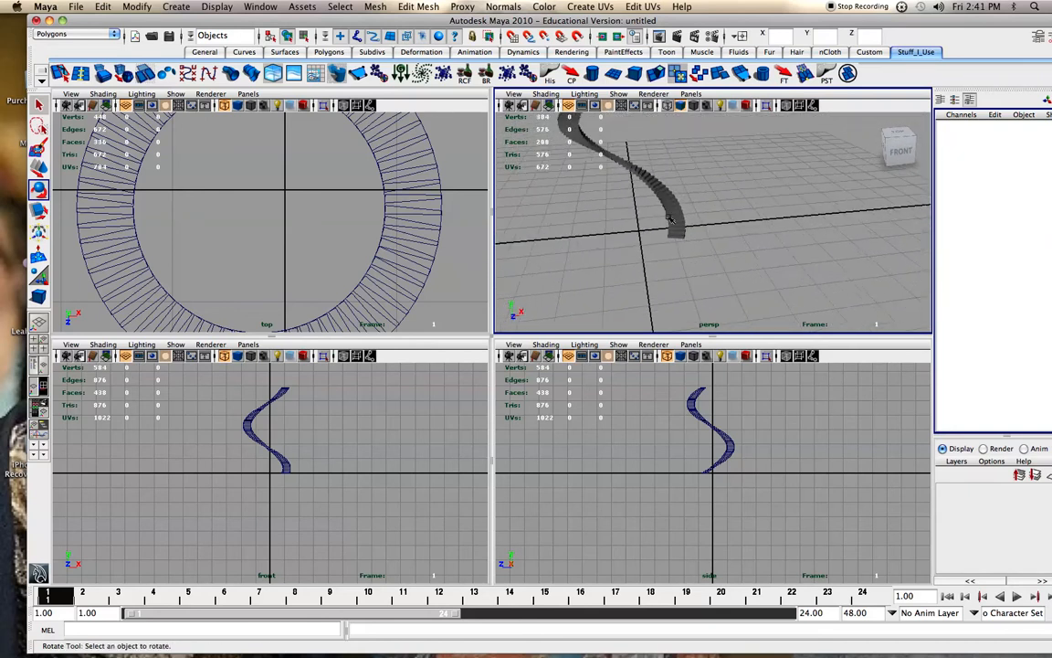
{"action": "left_click_drag", "start_coordinate": [671, 219], "coordinate": [748, 201]}
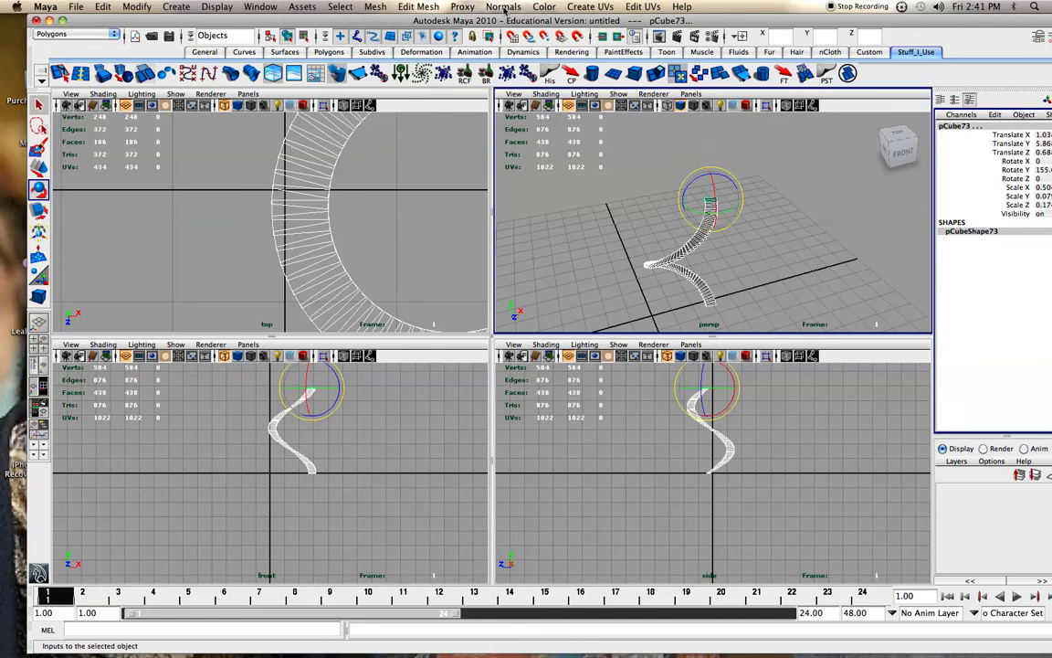
Combine the selected steps into one mesh via Mesh > Combine, then orbit to inspect it.
{"action": "left_click", "coordinate": [417, 6]}
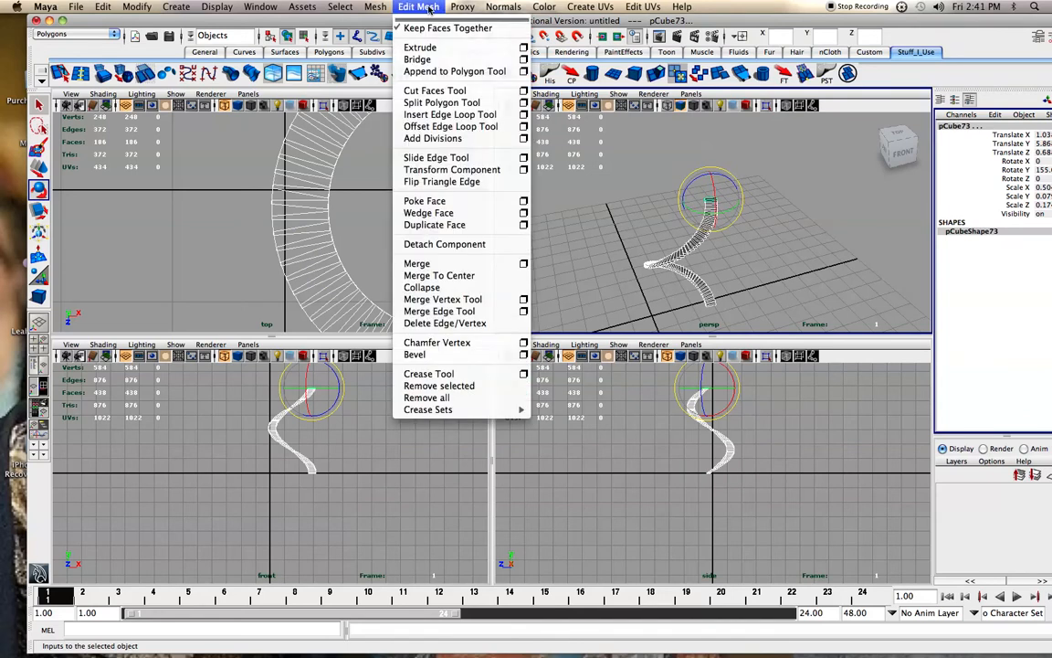
{"action": "mouse_move", "coordinate": [436, 10]}
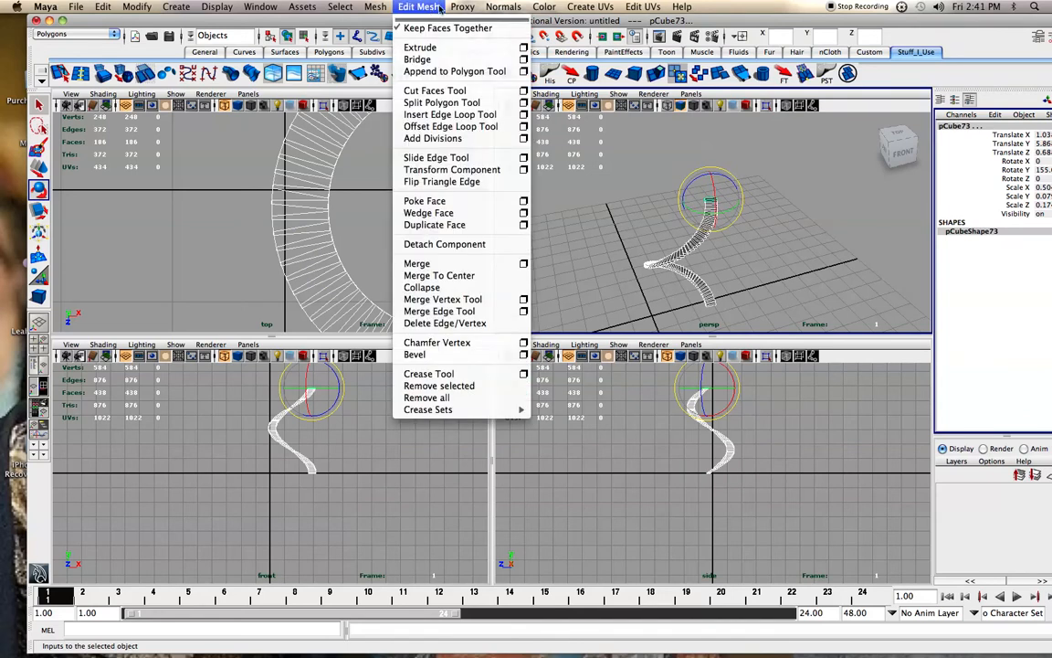
{"action": "left_click", "coordinate": [463, 7]}
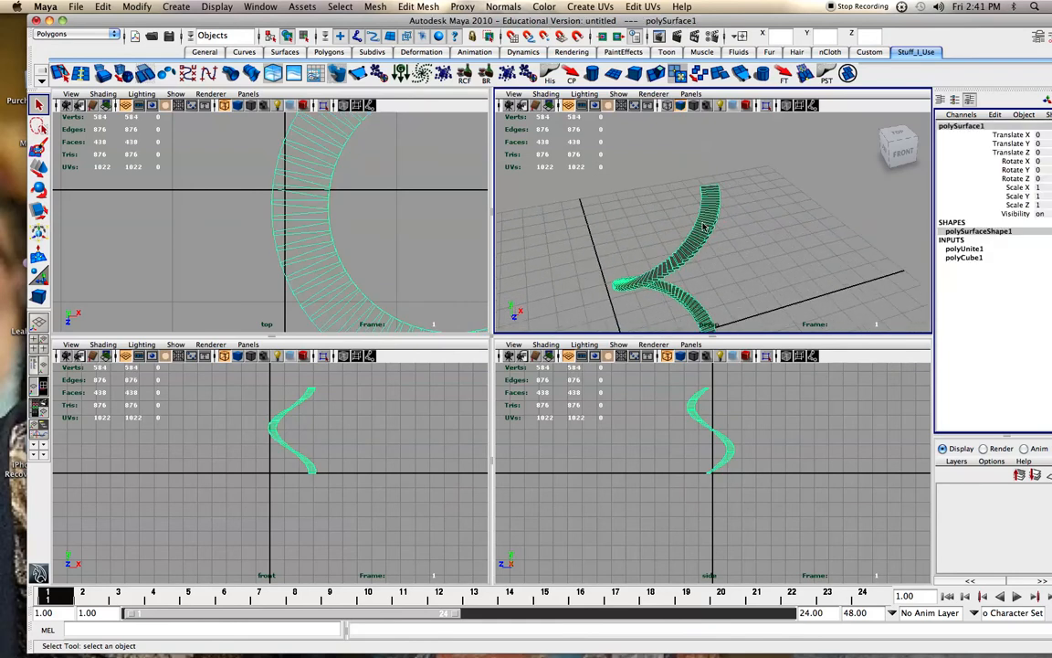
{"action": "left_click_drag", "start_coordinate": [713, 247], "coordinate": [704, 201]}
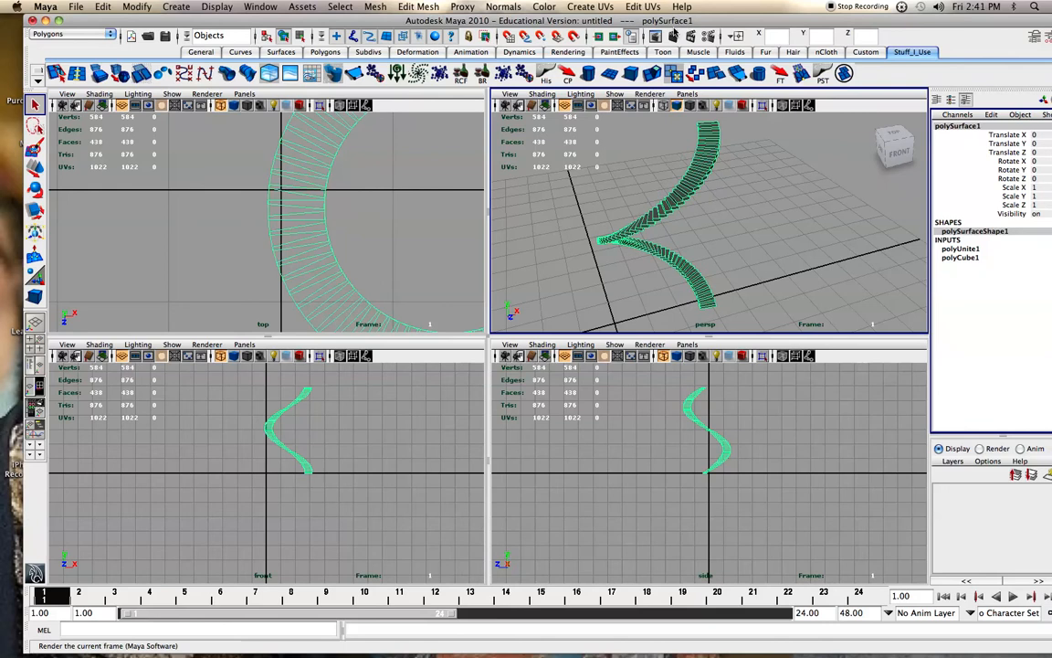
{"action": "right_click", "coordinate": [695, 183]}
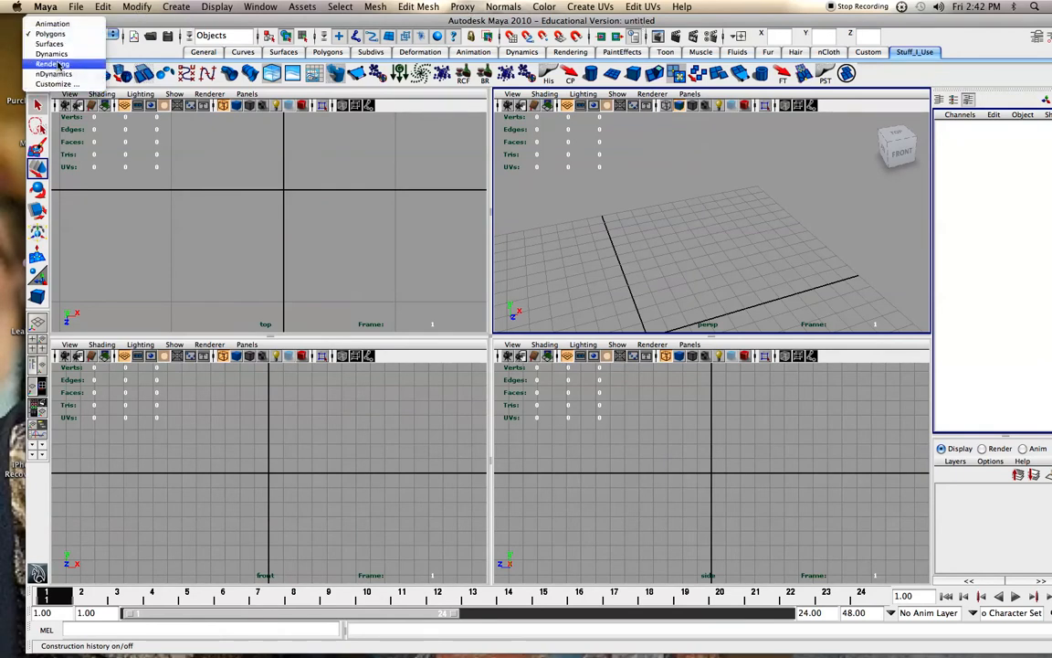
Switch to the Rendering menu set and open the Visor via Paint Effects > Get Brush.
{"action": "left_click", "coordinate": [54, 64]}
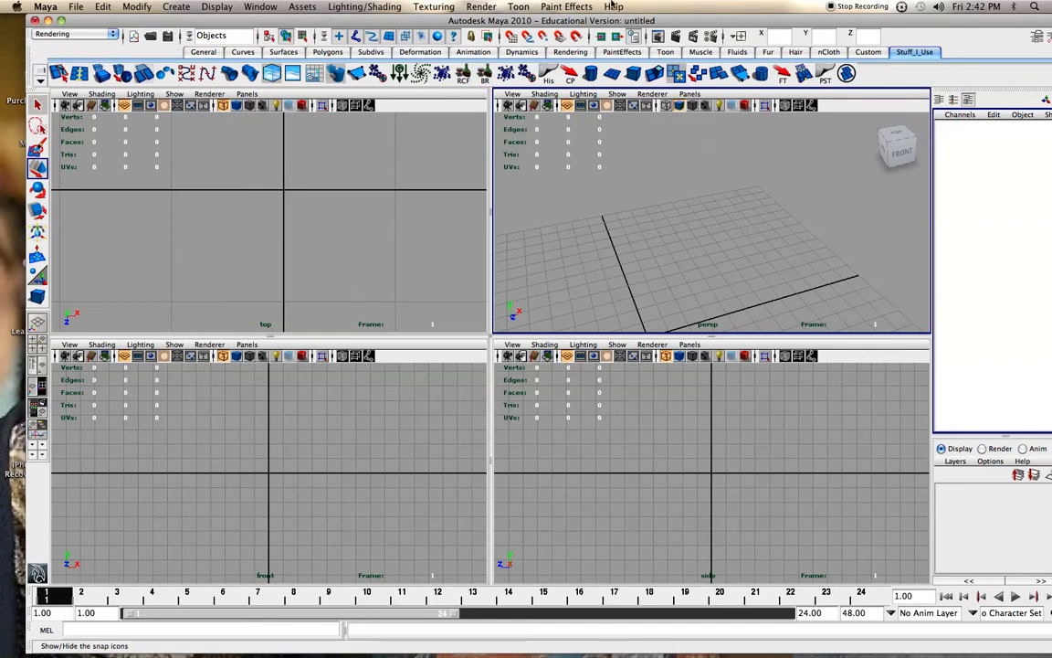
{"action": "left_click", "coordinate": [567, 6]}
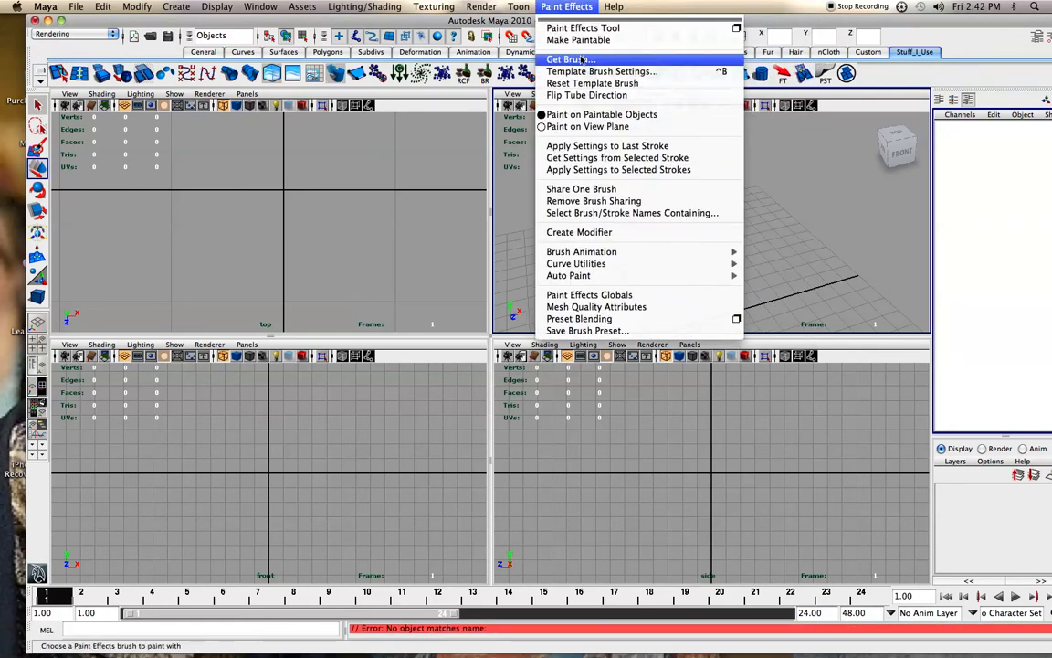
{"action": "left_click", "coordinate": [566, 59]}
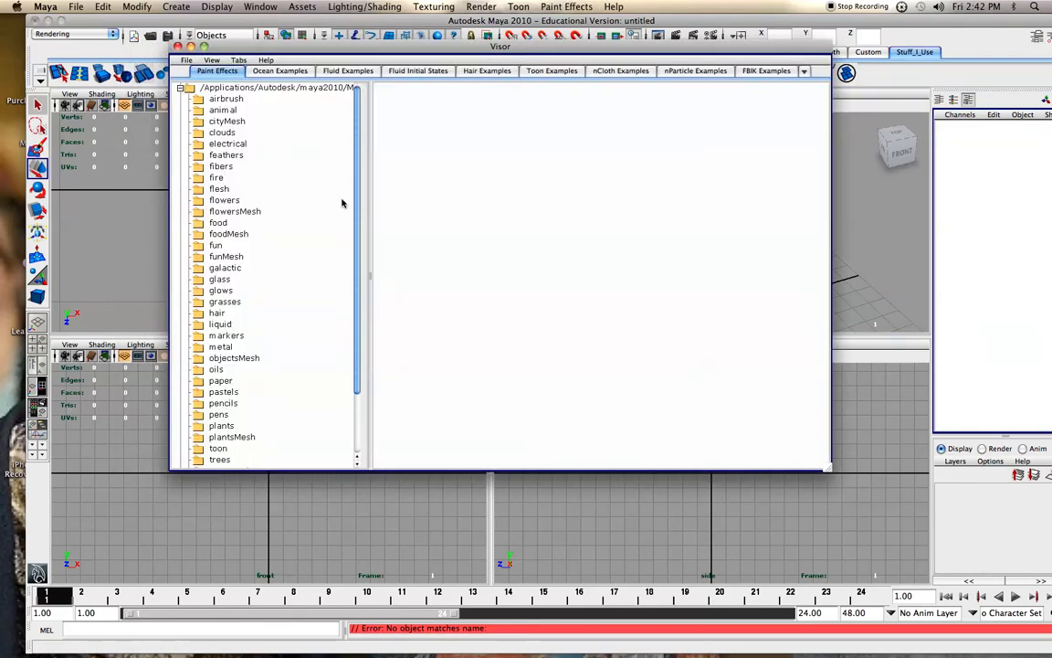
Pick spiralStaircase.mel from the objectsMesh folder and paint it in the perspective view.
{"action": "left_click", "coordinate": [225, 256]}
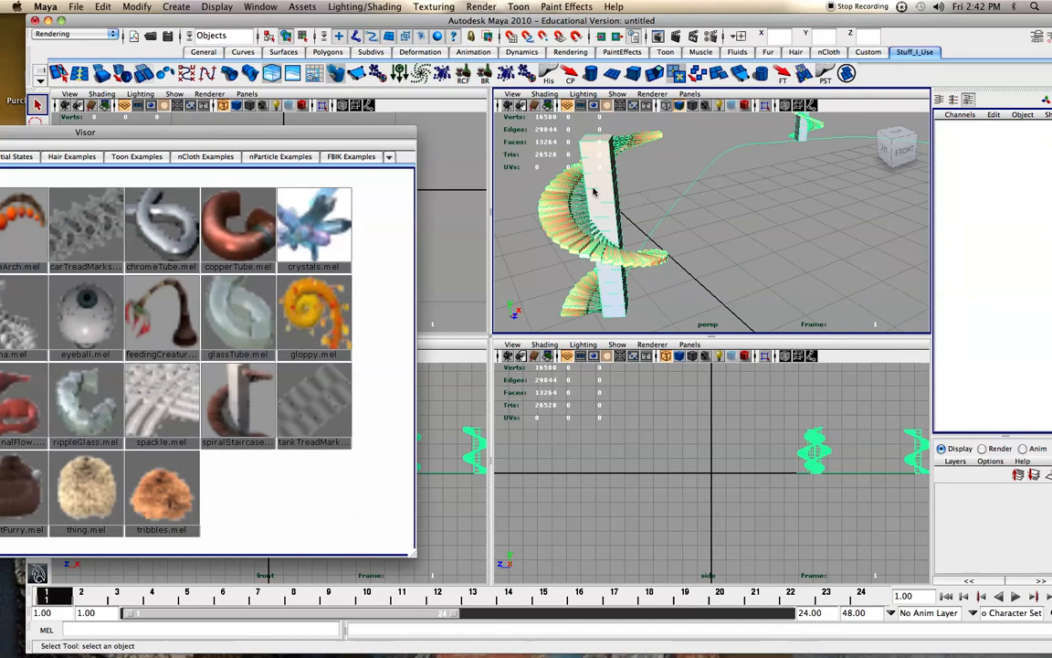
{"action": "left_click", "coordinate": [598, 210]}
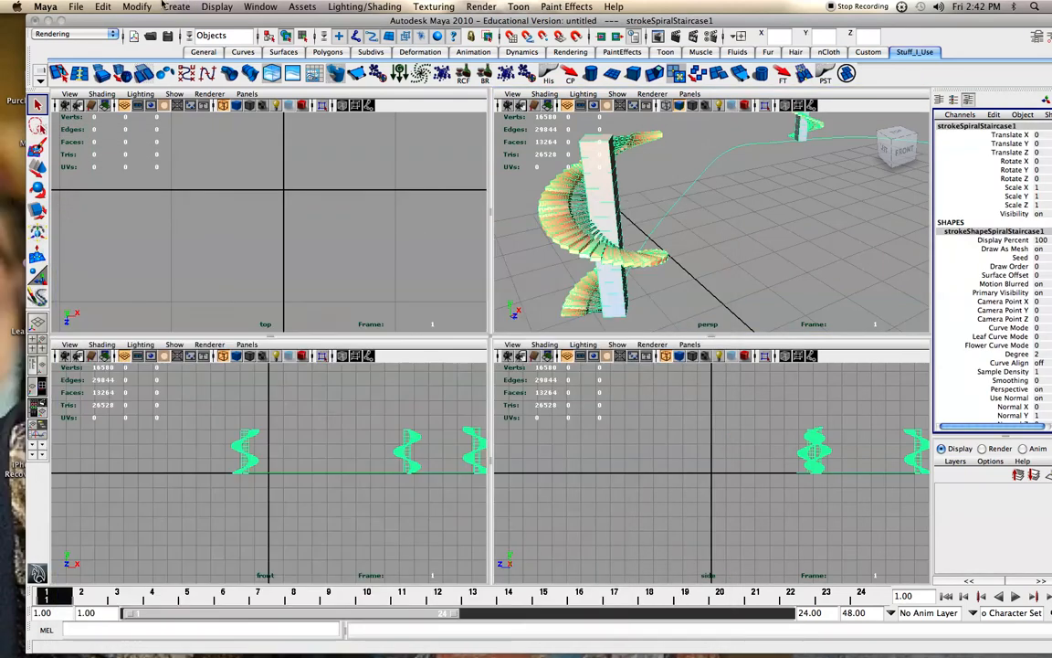
Convert the staircase stroke with Modify > Convert > Paint Effects to Polygons, then select the column.
{"action": "left_click", "coordinate": [177, 6]}
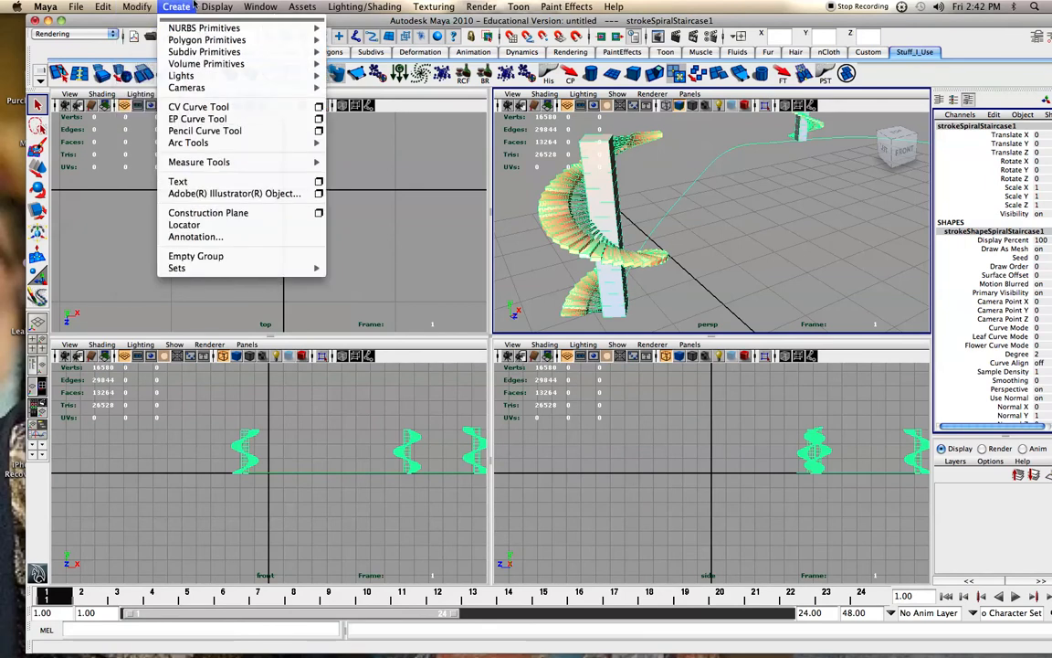
{"action": "left_click", "coordinate": [137, 6]}
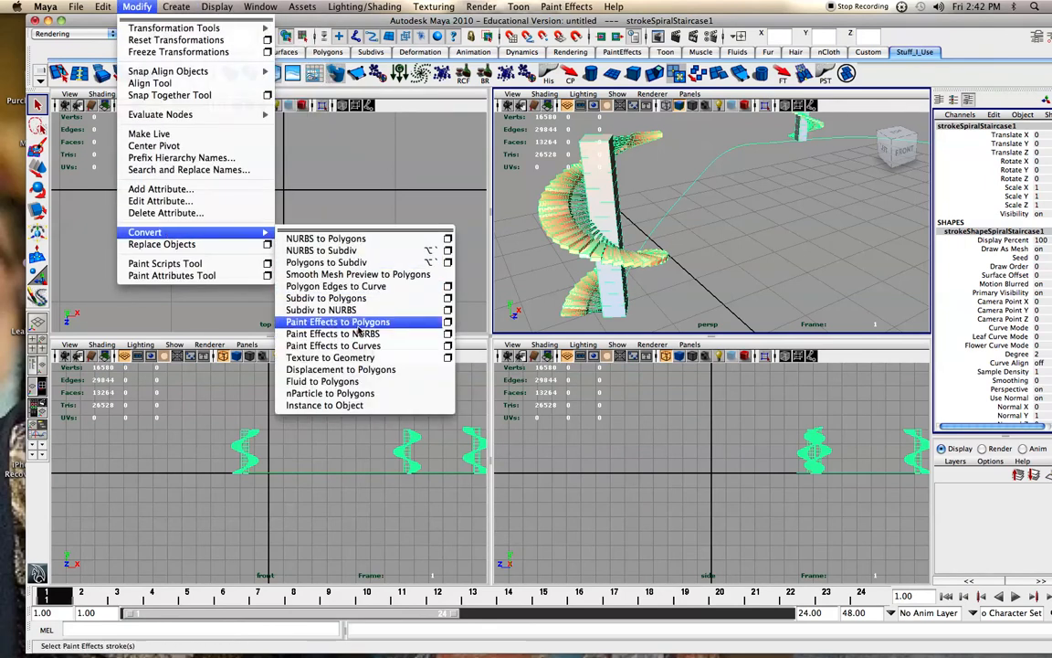
{"action": "left_click", "coordinate": [338, 322]}
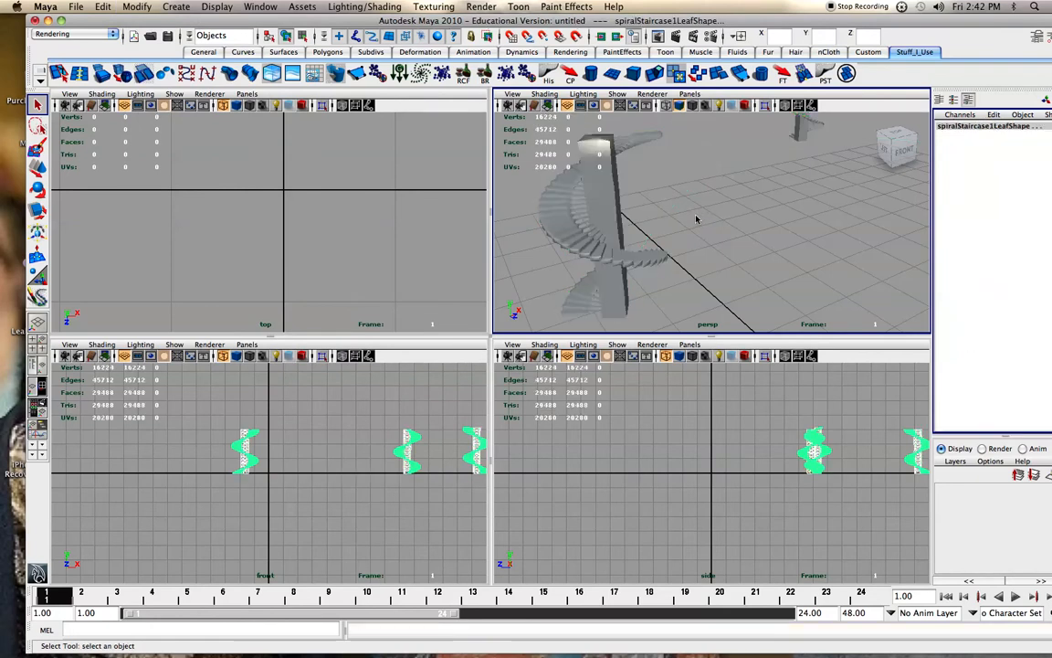
{"action": "right_click", "coordinate": [603, 210]}
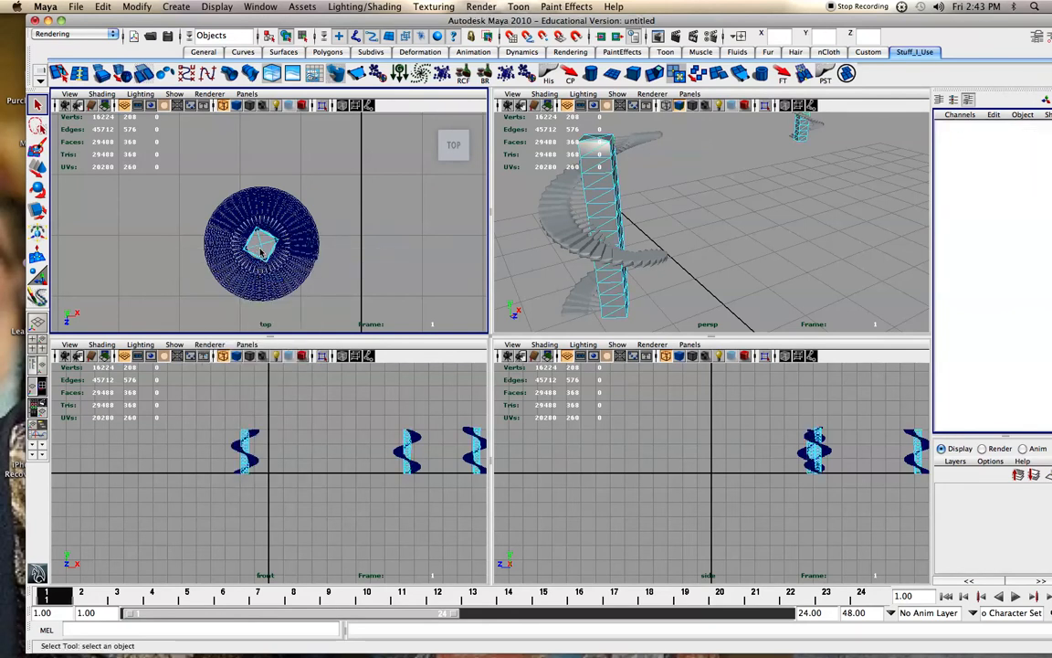
Select spiralStaircase1Leaf in the top view and move it along X to about -7.4.
{"action": "left_click", "coordinate": [262, 244]}
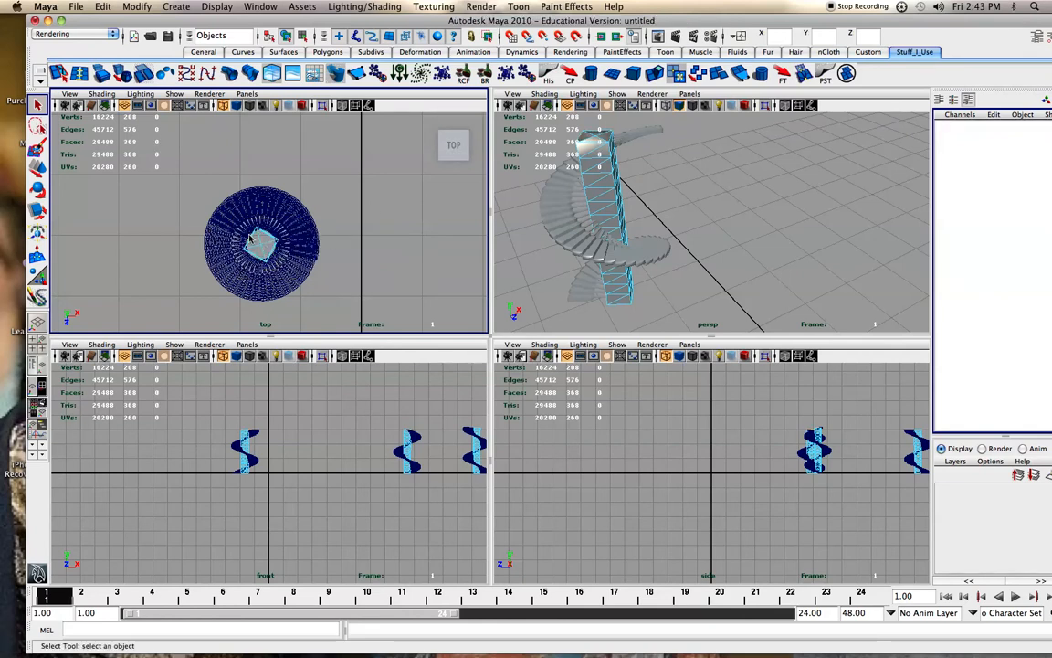
{"action": "left_click", "coordinate": [261, 245]}
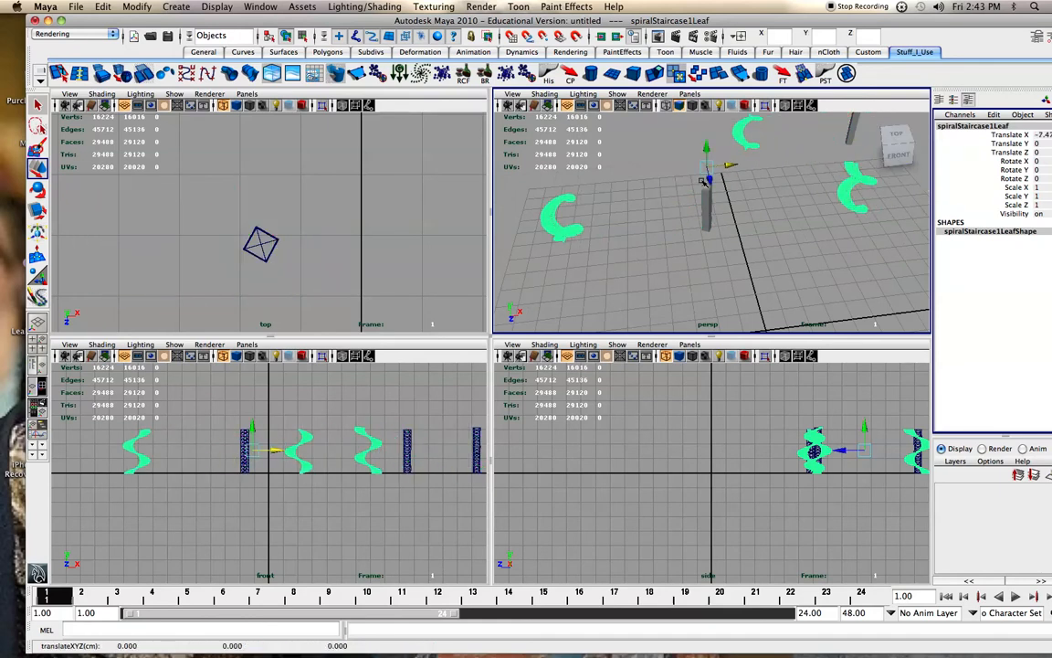
{"action": "mouse_move", "coordinate": [560, 188]}
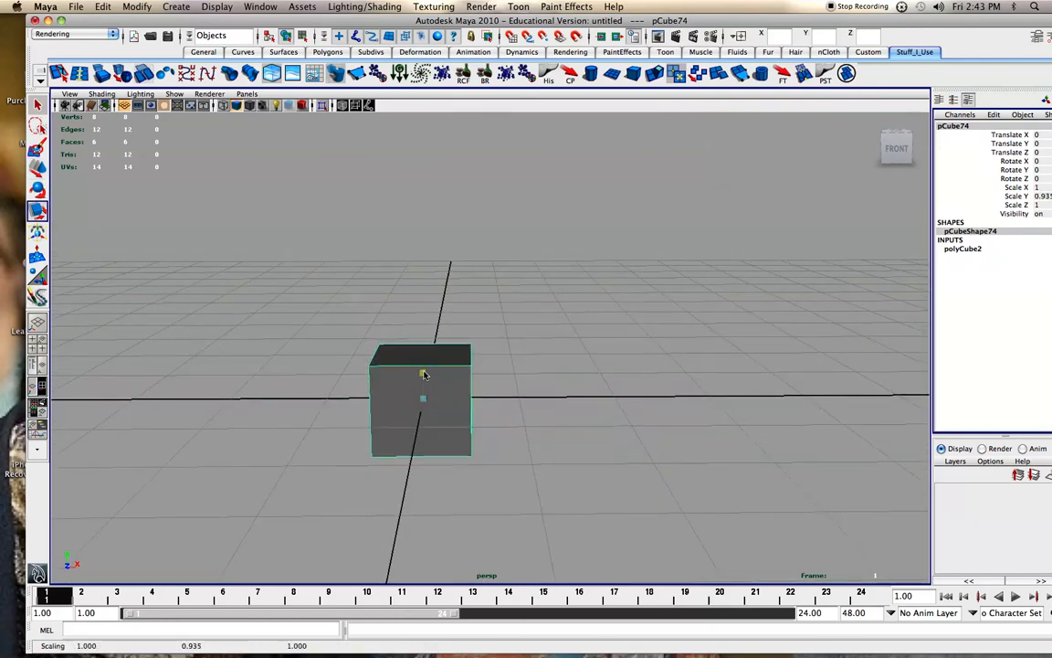
Scale the cube into a long flat slab with polyCube2 subdivisions of 20 width and 3 depth.
{"action": "left_click_drag", "start_coordinate": [423, 374], "coordinate": [423, 398]}
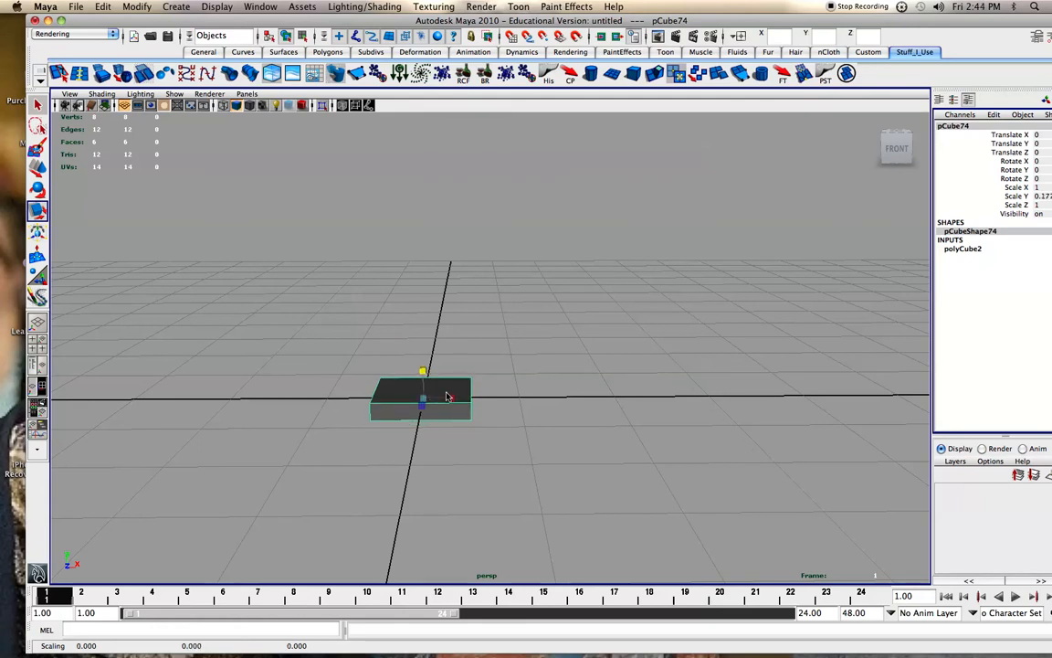
{"action": "left_click_drag", "start_coordinate": [423, 397], "coordinate": [475, 402]}
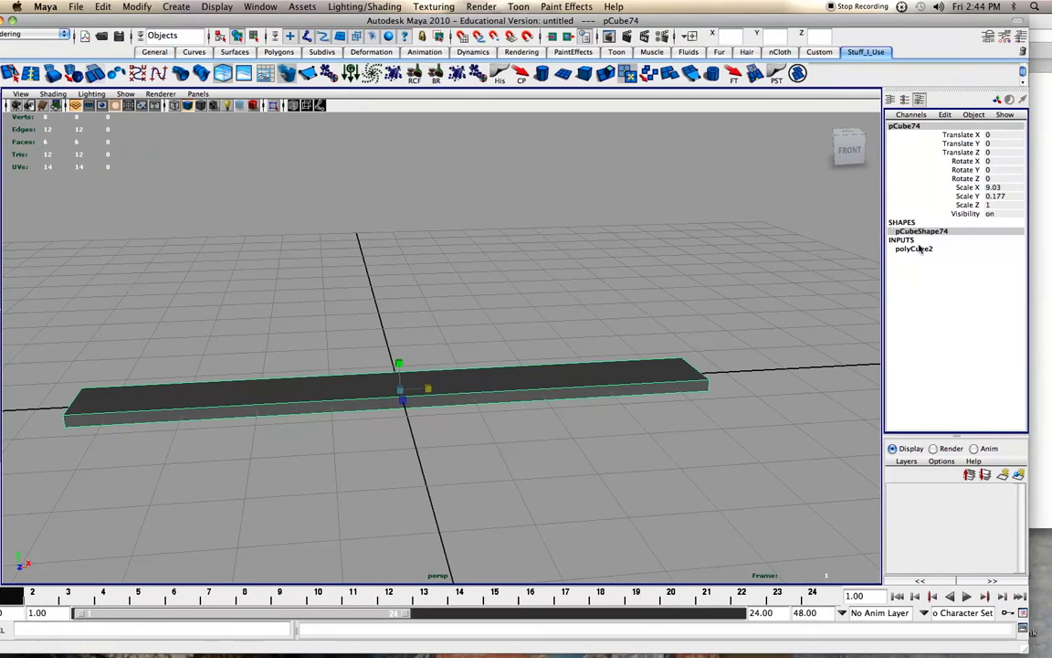
{"action": "left_click", "coordinate": [914, 248]}
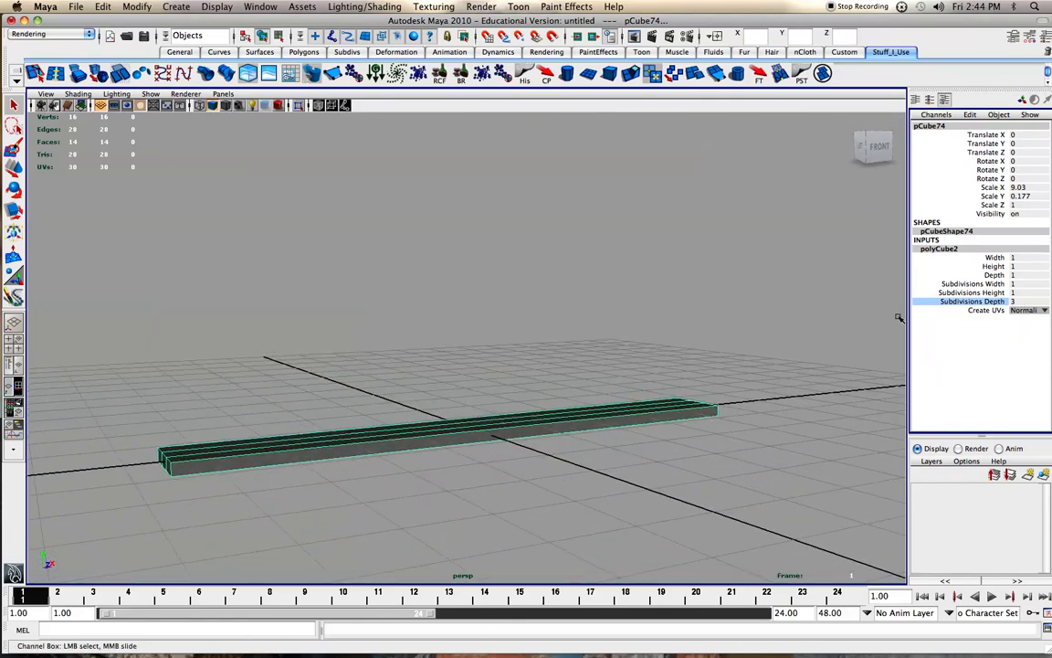
{"action": "left_click", "coordinate": [973, 283]}
{"action": "type", "text": "20"}
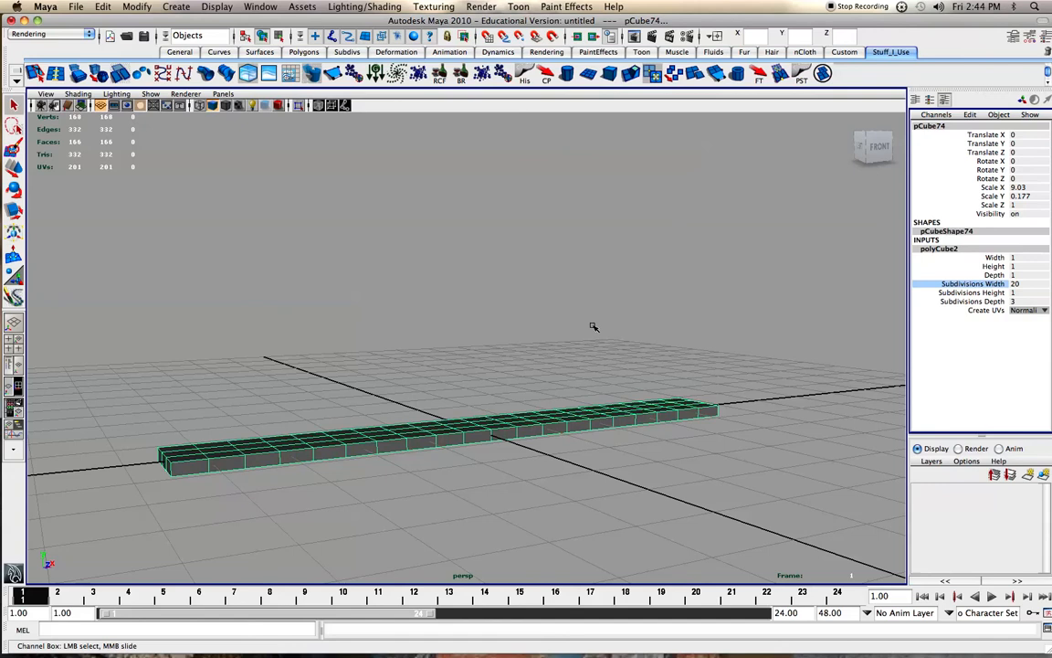
{"action": "right_click", "coordinate": [448, 421]}
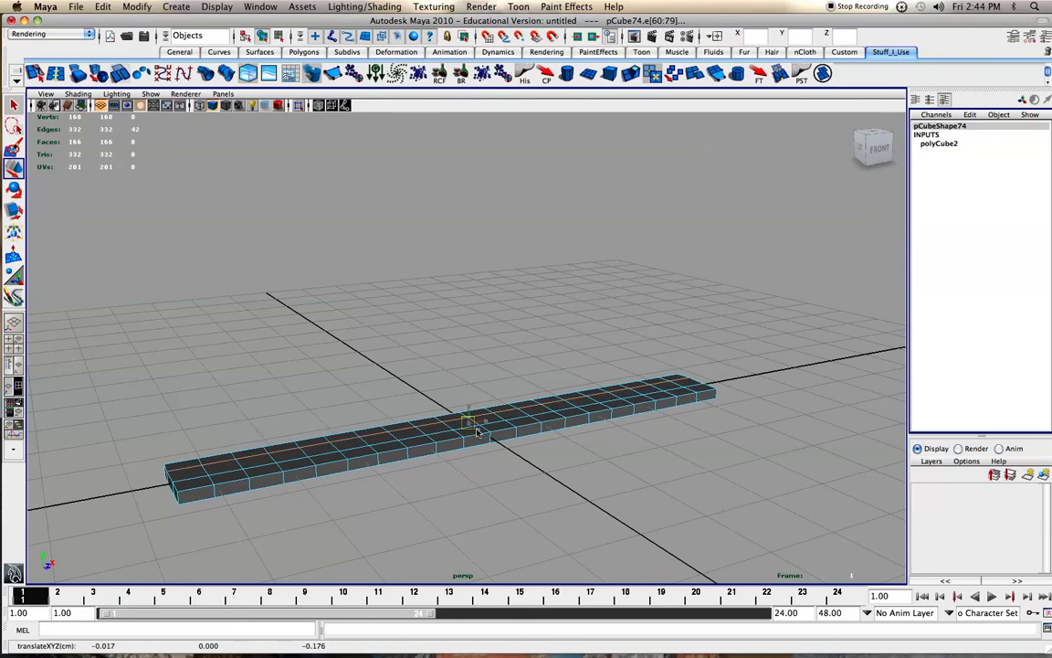
Adjust the slab's edge rows, then set Rotate Z to 23.574 and Scale Y to 0.277.
{"action": "left_click_drag", "start_coordinate": [475, 429], "coordinate": [511, 443]}
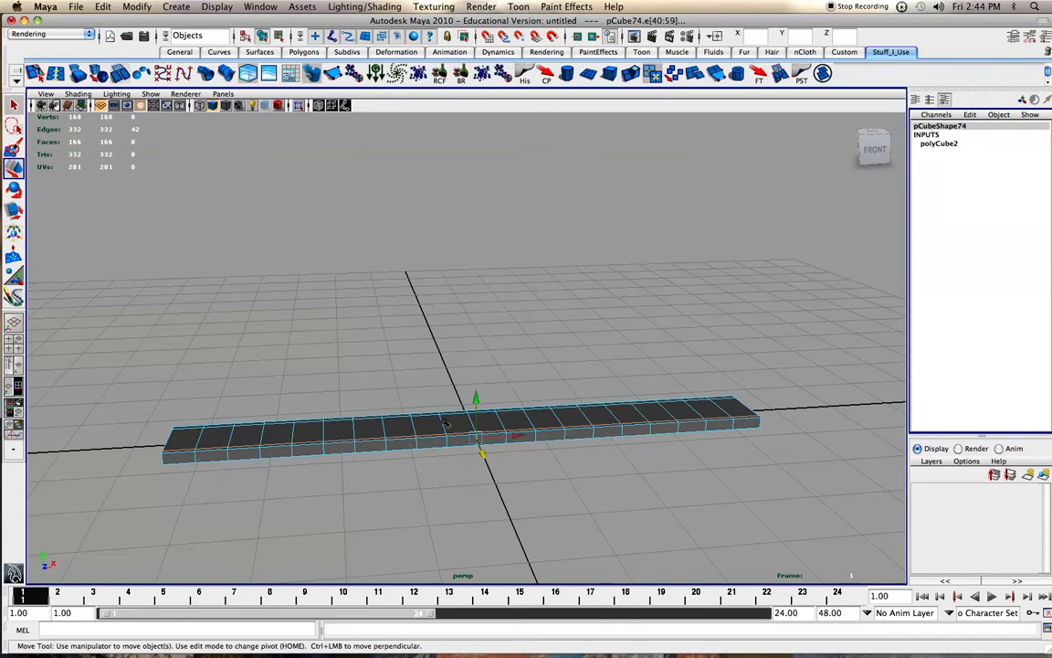
{"action": "right_click", "coordinate": [447, 420]}
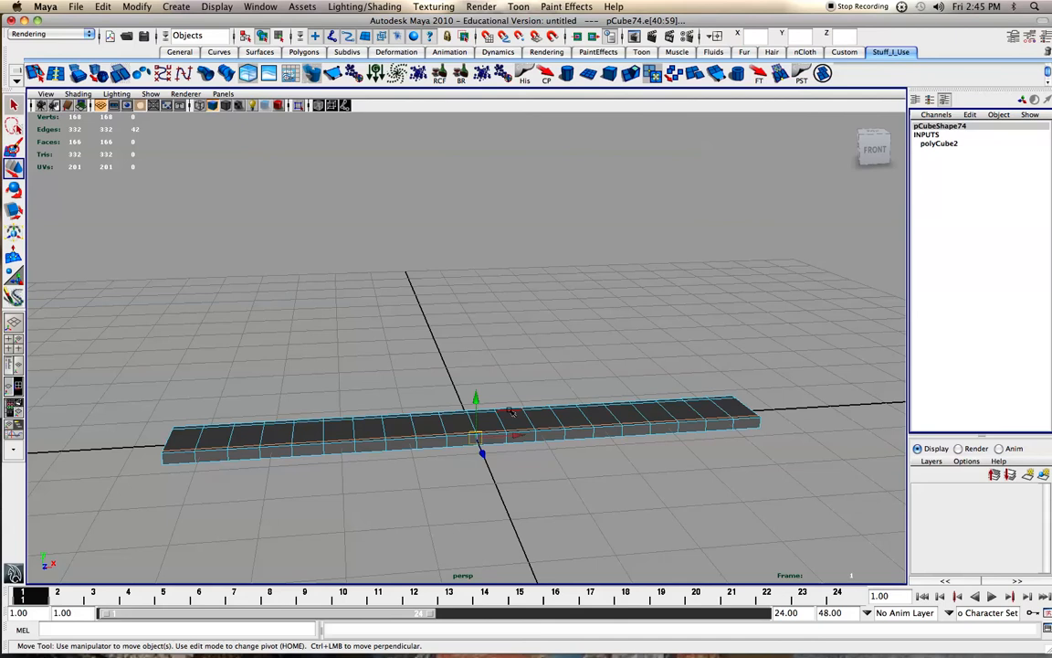
{"action": "right_click", "coordinate": [510, 412]}
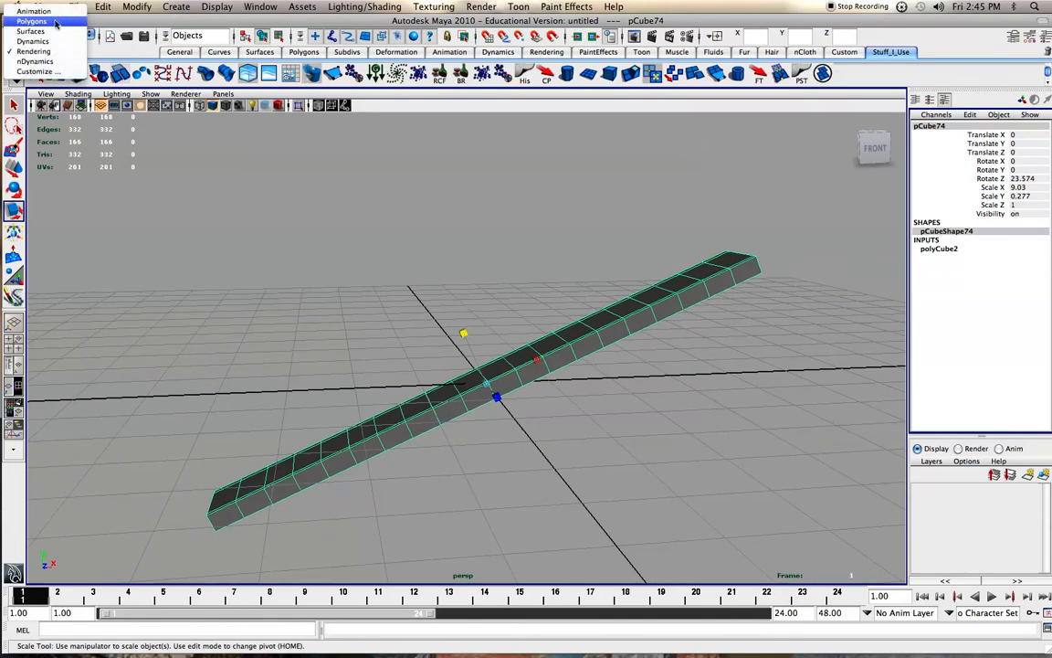
{"action": "left_click", "coordinate": [418, 7]}
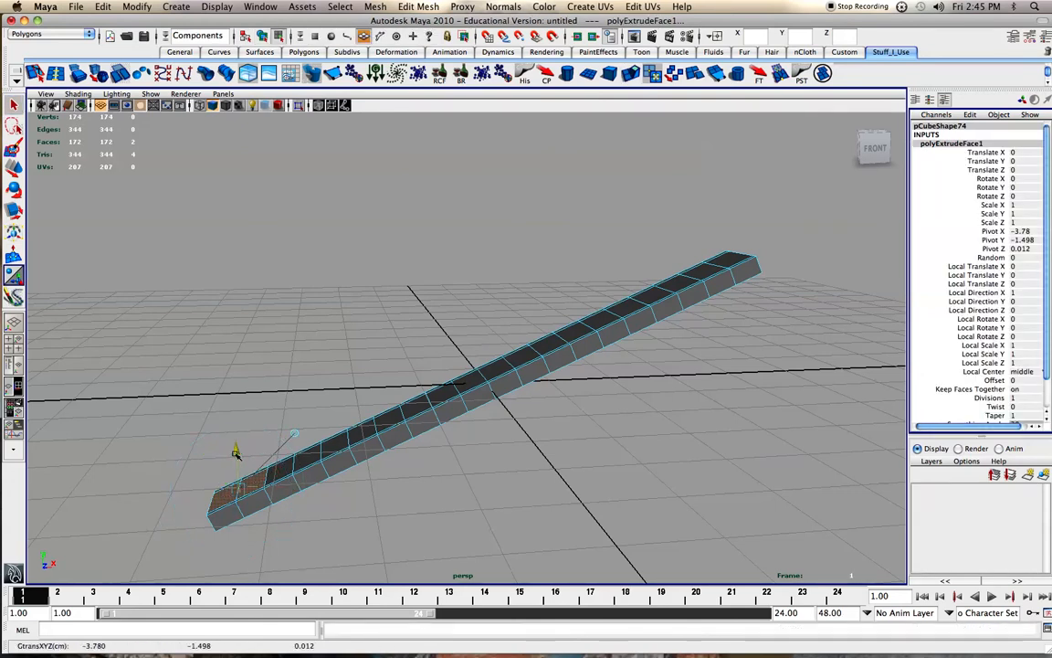
Extrude the slab's lower end face with Edit Mesh > Extrude, then undo it.
{"action": "left_click_drag", "start_coordinate": [236, 452], "coordinate": [236, 430]}
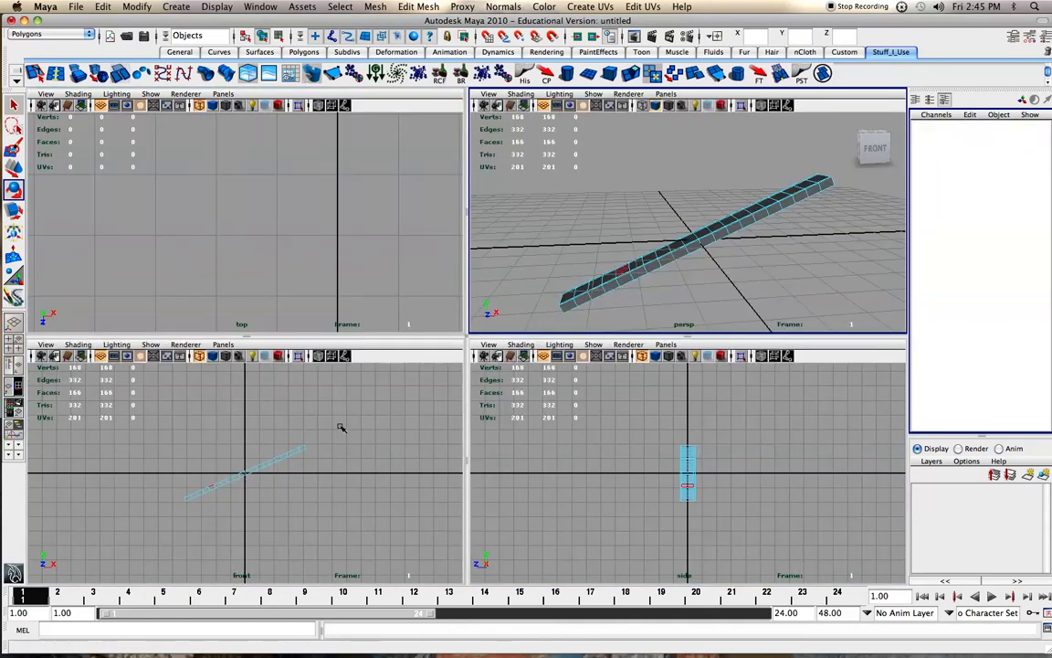
{"action": "mouse_move", "coordinate": [360, 277]}
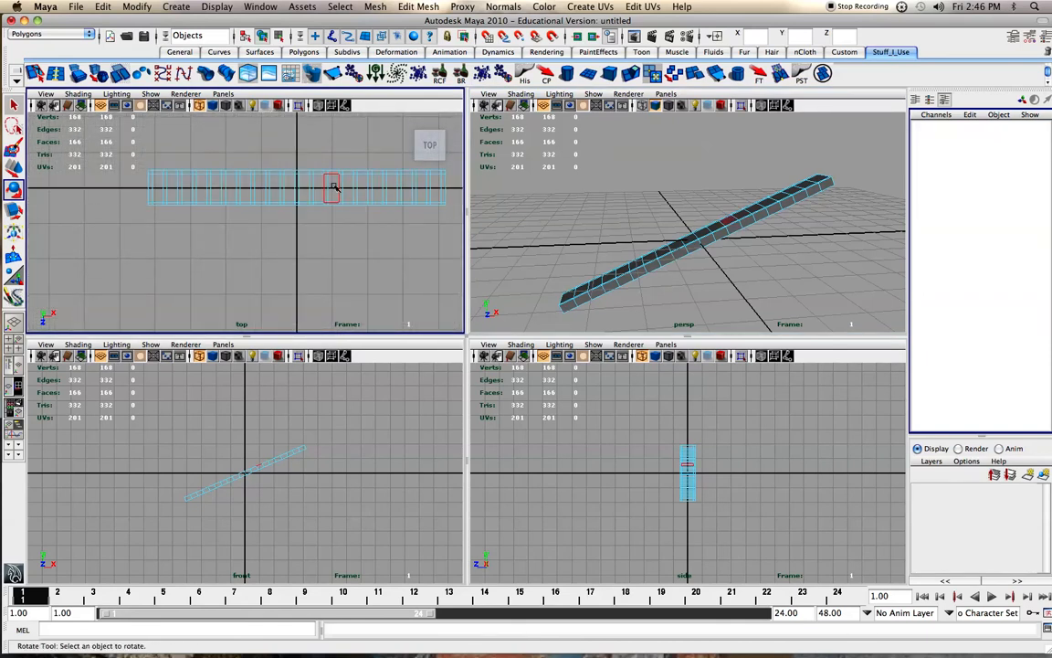
Switch to face mode and marquee-select the top face row f[40:59].
{"action": "right_click", "coordinate": [332, 186]}
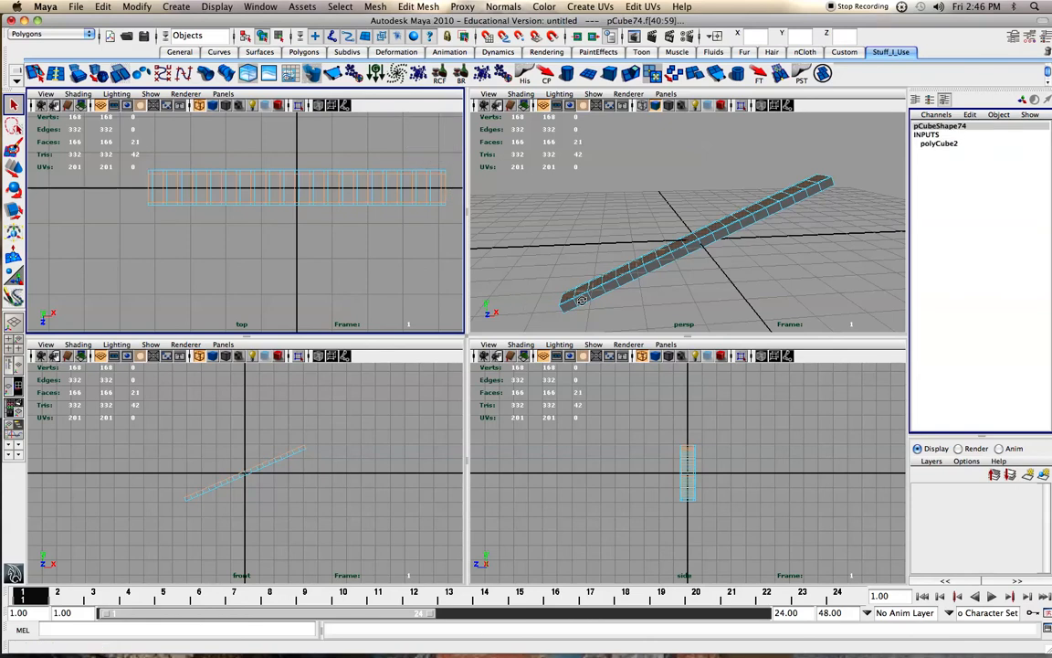
{"action": "left_click_drag", "start_coordinate": [685, 228], "coordinate": [648, 283]}
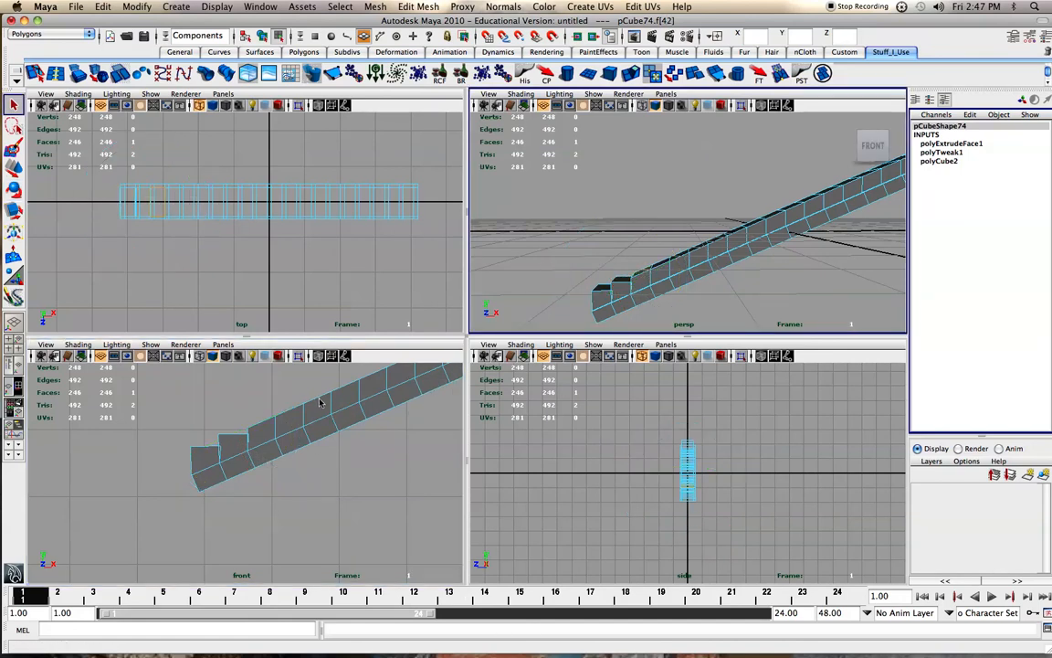
Extrude step blocks from the slab's lower end and take the Rotate tool on face 42.
{"action": "left_click", "coordinate": [14, 167]}
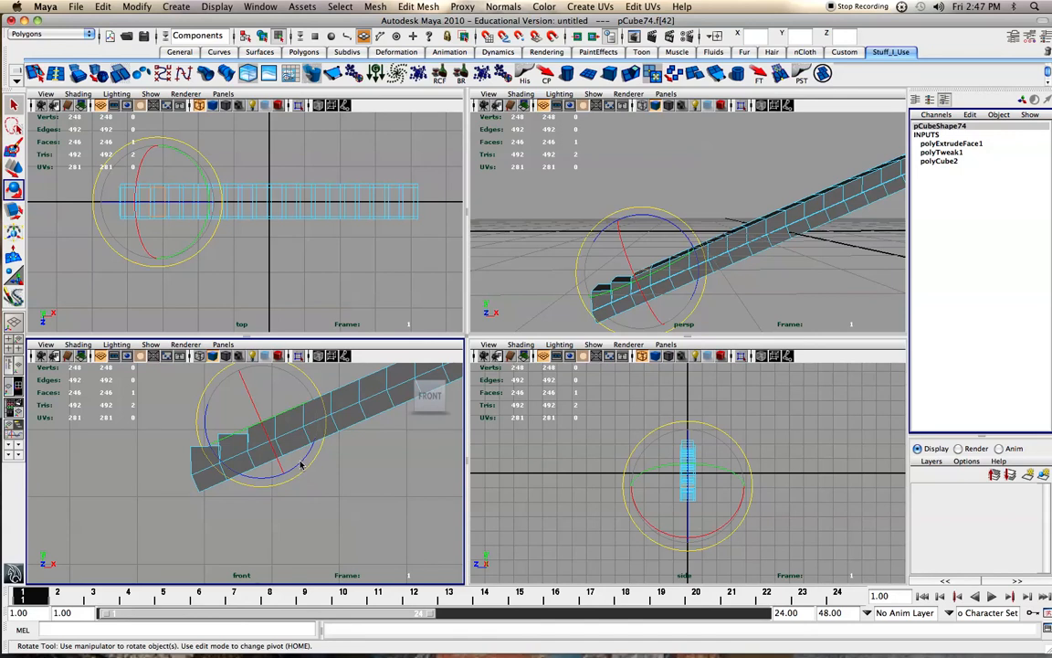